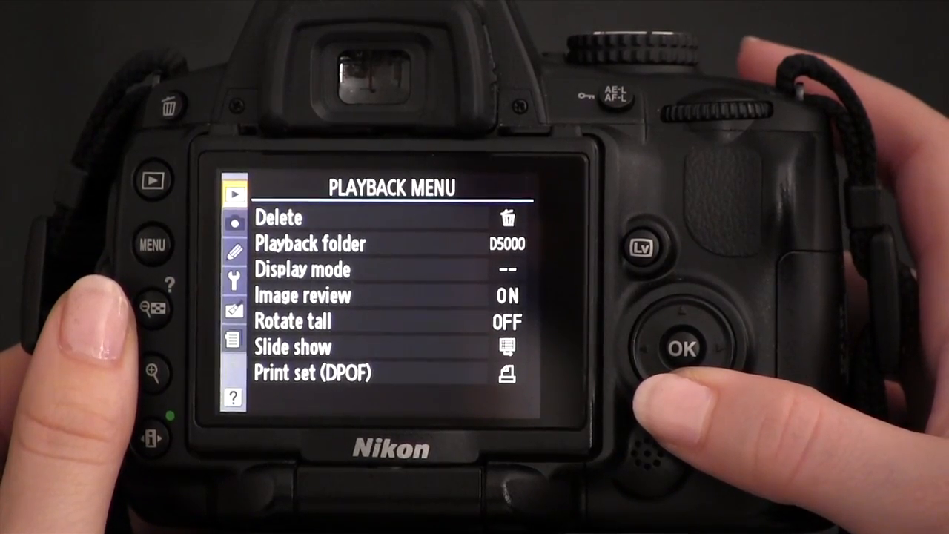
Move from the Playback menu over to the Shooting settings menu
click(682, 349)
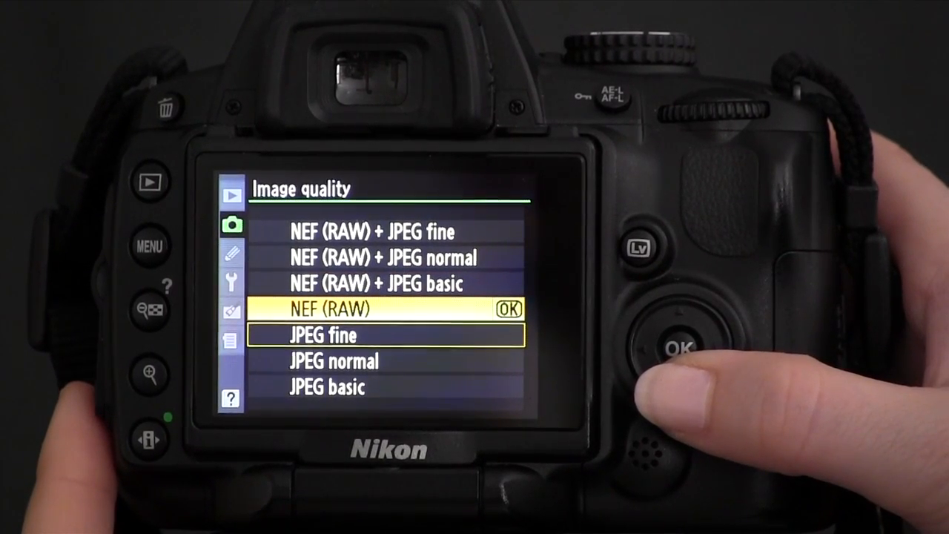
Set Image quality to JPEG fine instead of NEF (RAW)
click(676, 344)
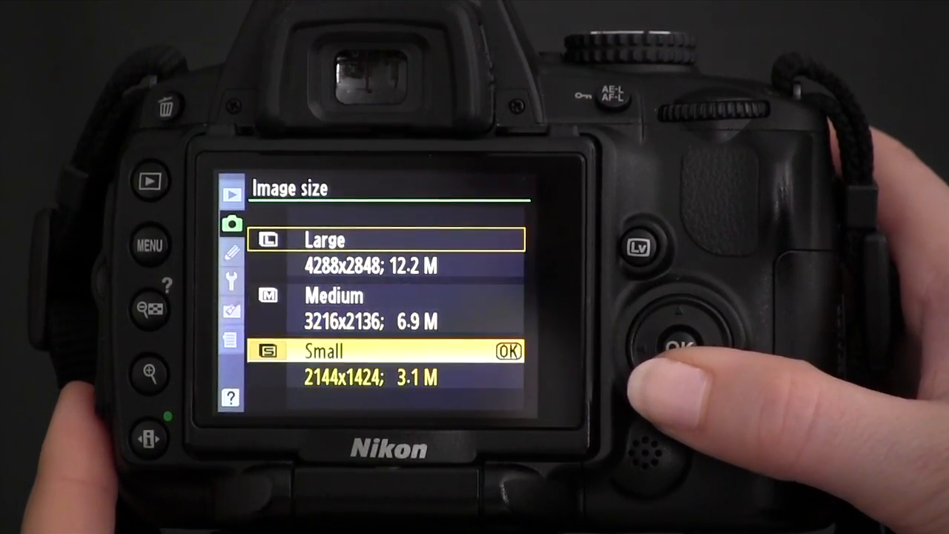
Set Image size to Large (4288x2848; 12.2 M) instead of Small
click(675, 311)
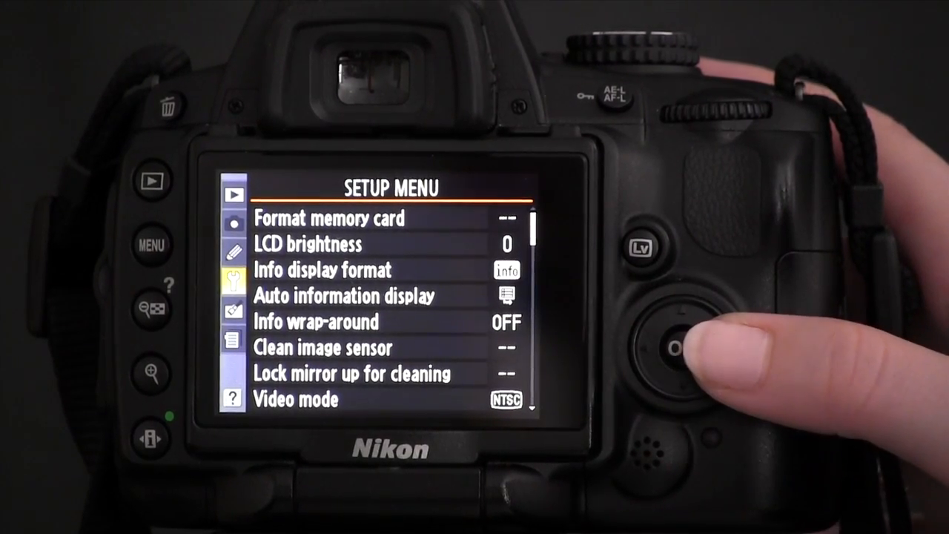
Select Format memory card at the top of the Setup menu
click(671, 349)
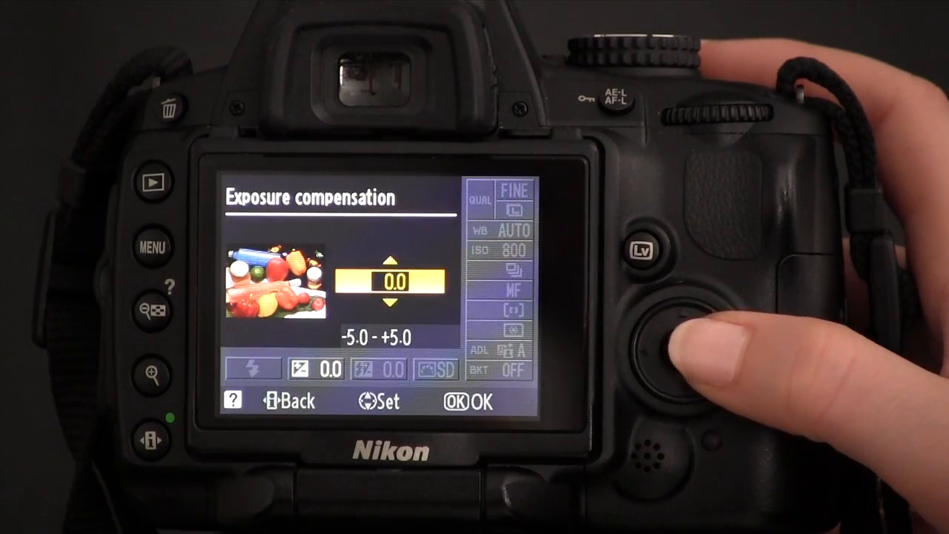
Adjust exposure compensation up to +1.0, then down to +0.3, and confirm +0.3
click(659, 310)
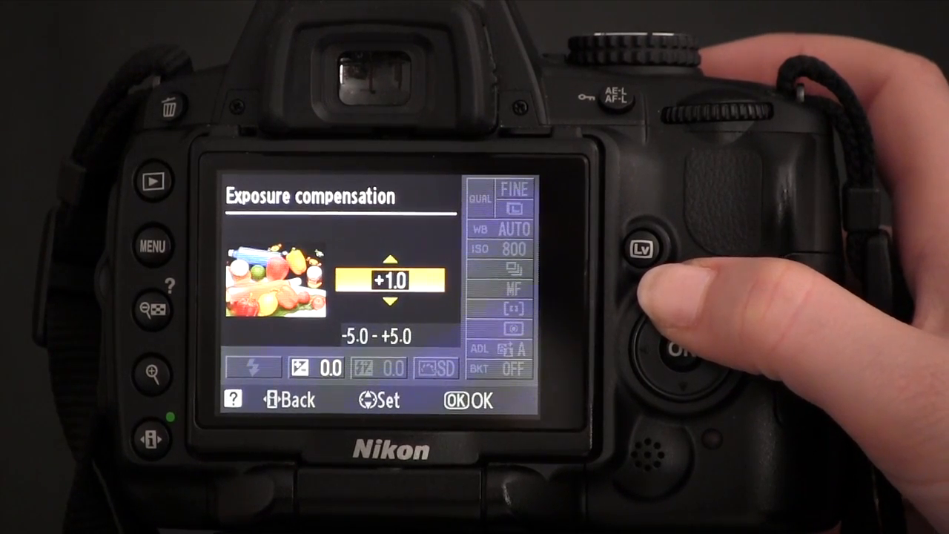
click(674, 353)
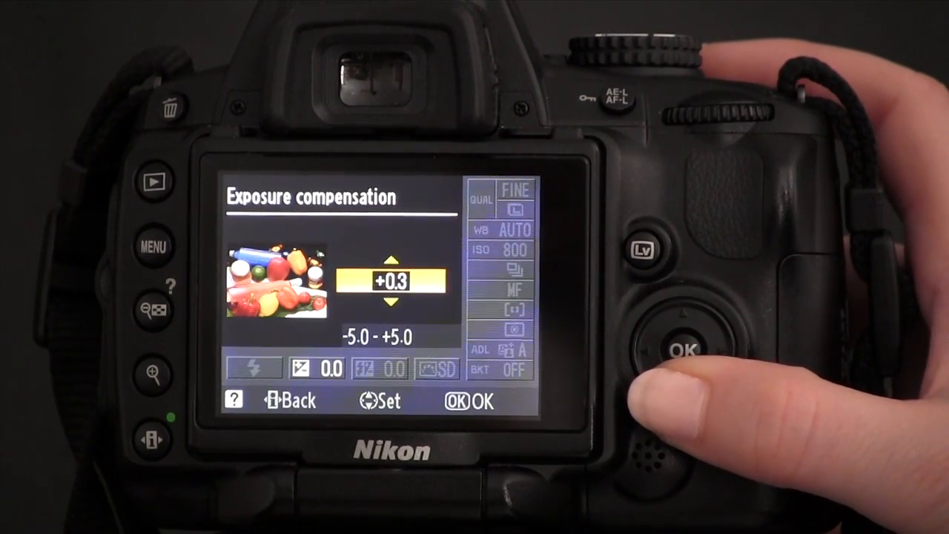
click(679, 350)
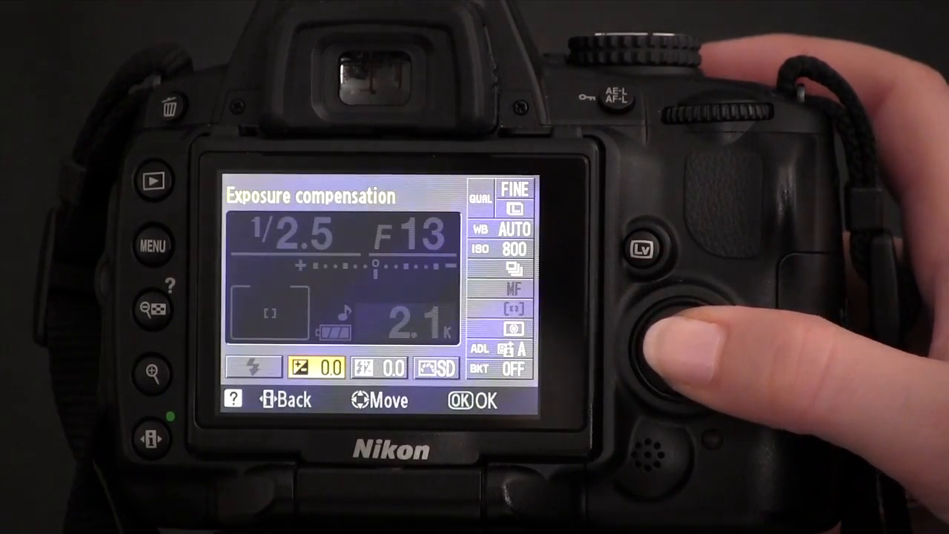